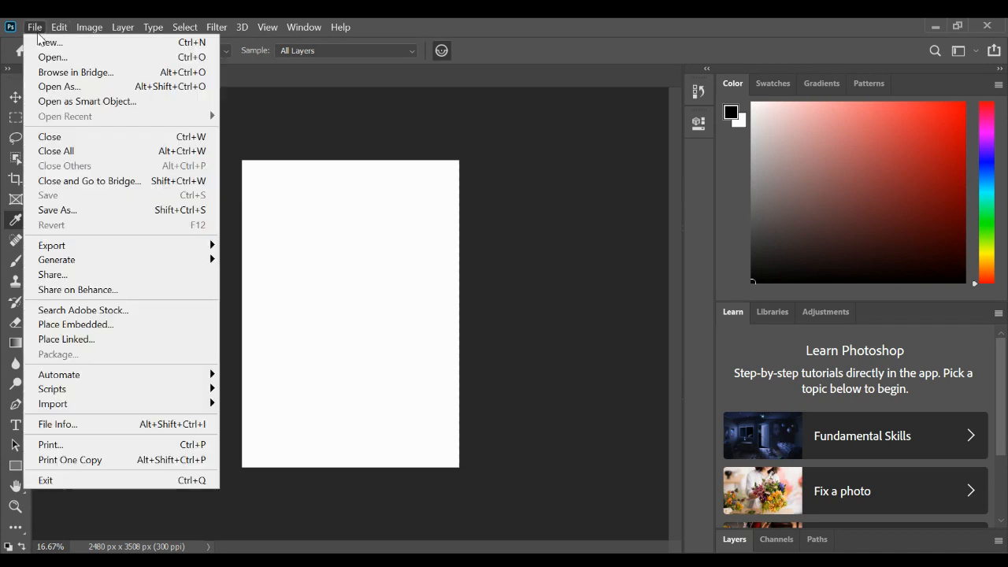
pyautogui.moveTo(90, 42)
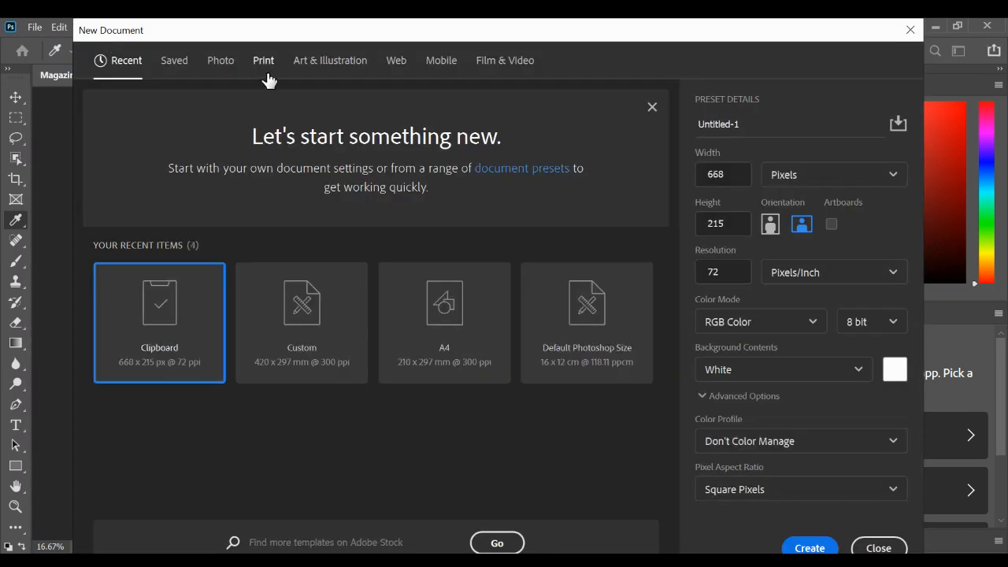
# Create a 420 × 297 mm, 300 ppi print document named 'Magazine Double Spread' from the A4 preset
pyautogui.click(263, 59)
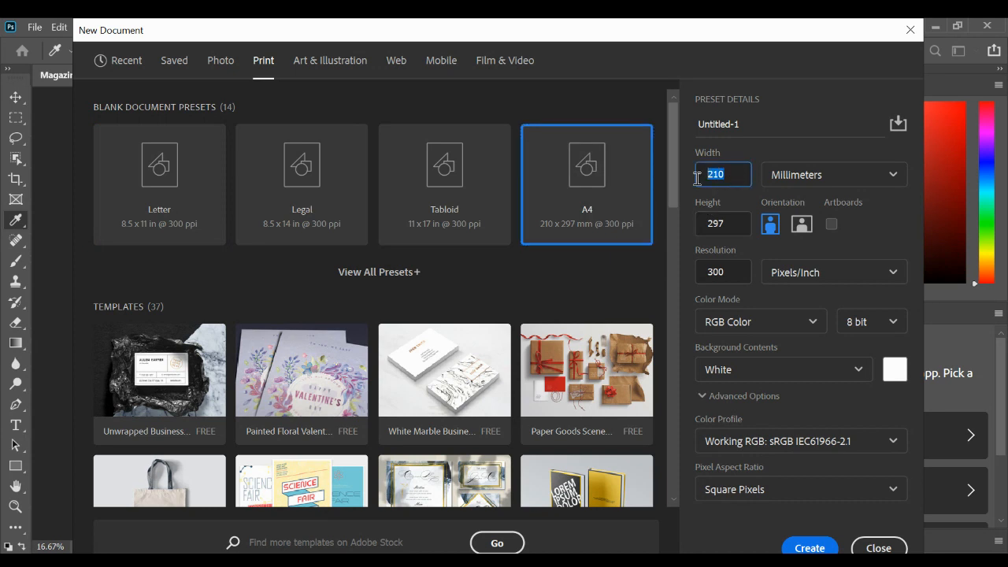
pyautogui.write('42')
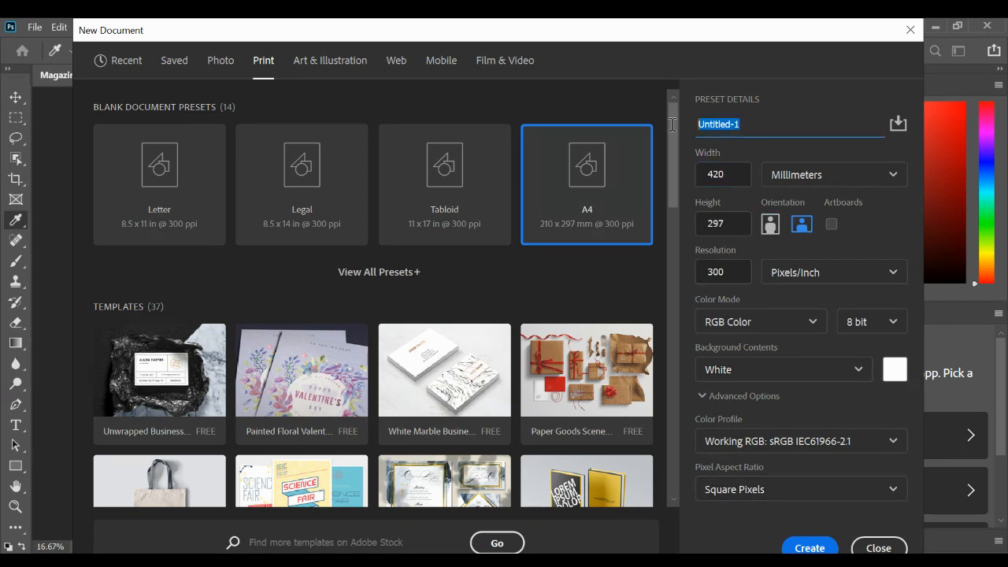
pyautogui.write('Magazine')
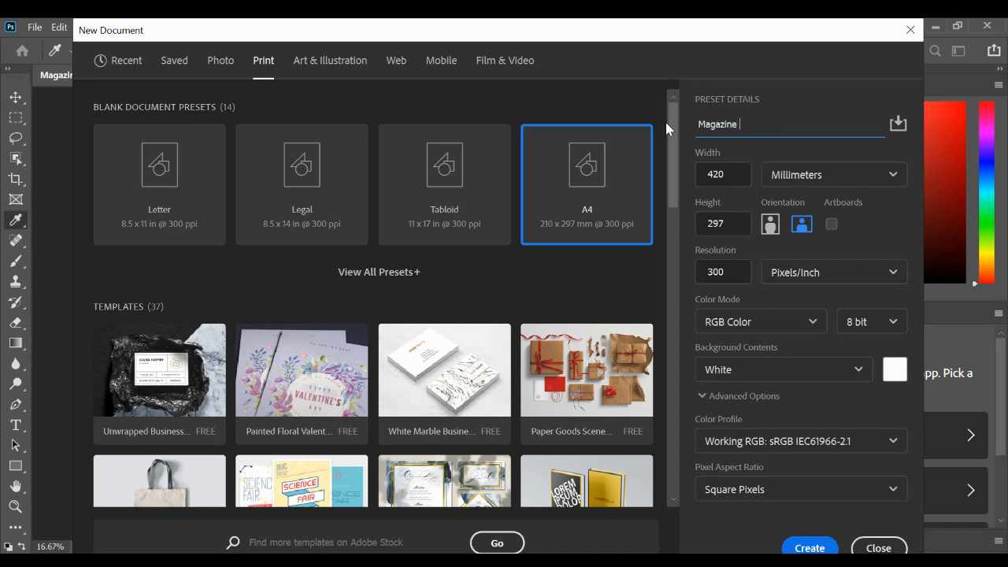
pyautogui.write('Double')
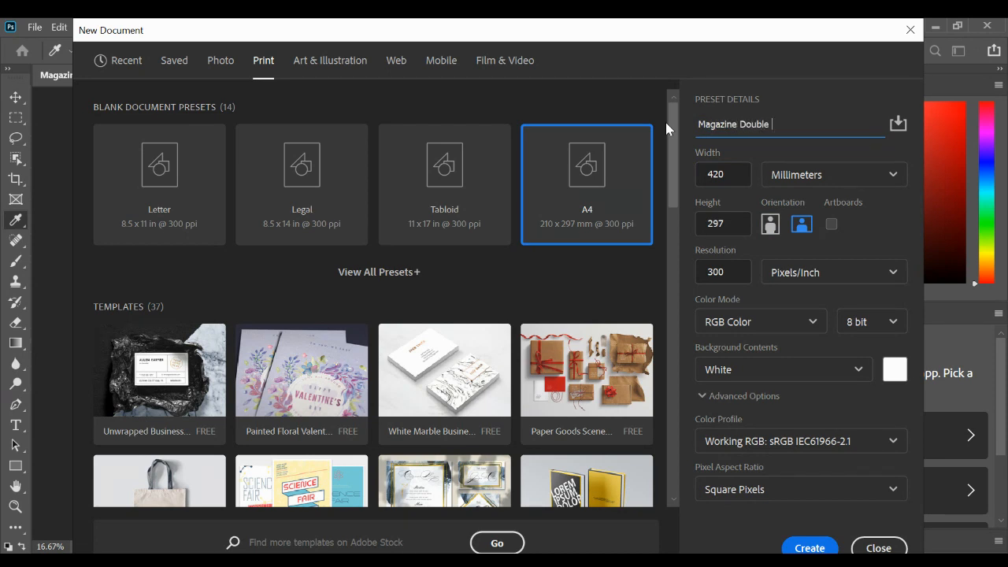
pyautogui.write('Spread')
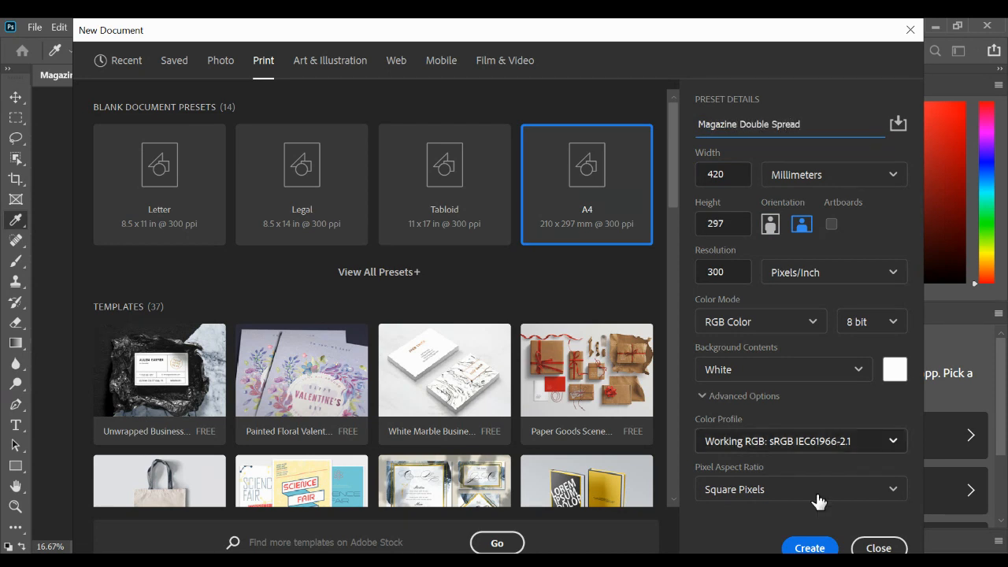
pyautogui.click(810, 549)
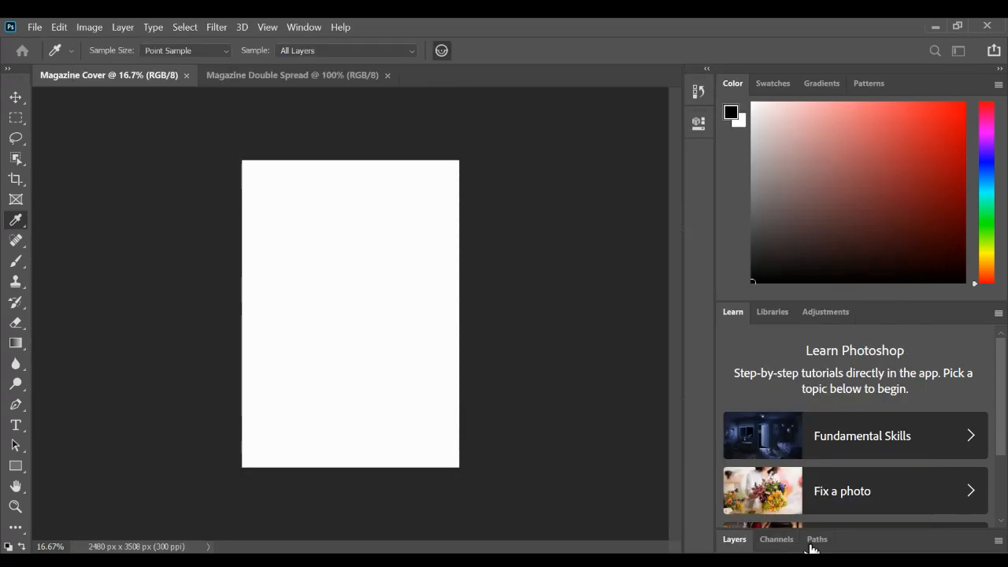
# Make Magazine Double Spread the active document and show the View menu's guide commands
pyautogui.click(293, 76)
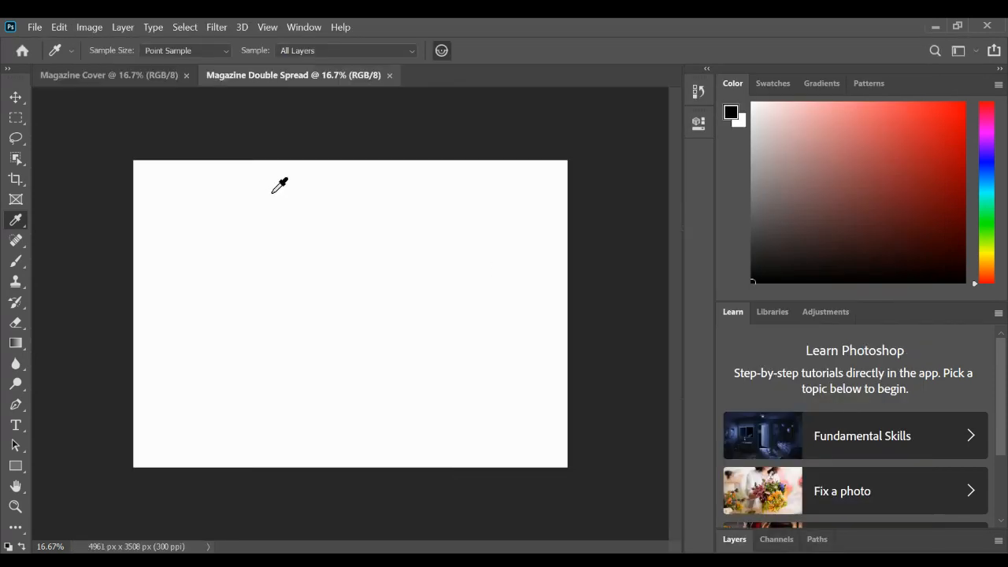
pyautogui.moveTo(264, 22)
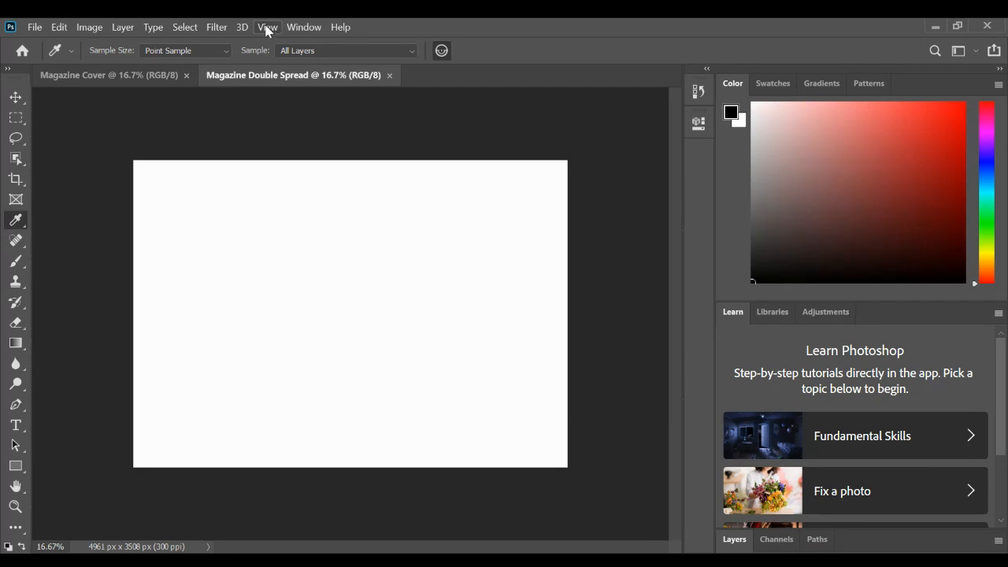
pyautogui.click(268, 26)
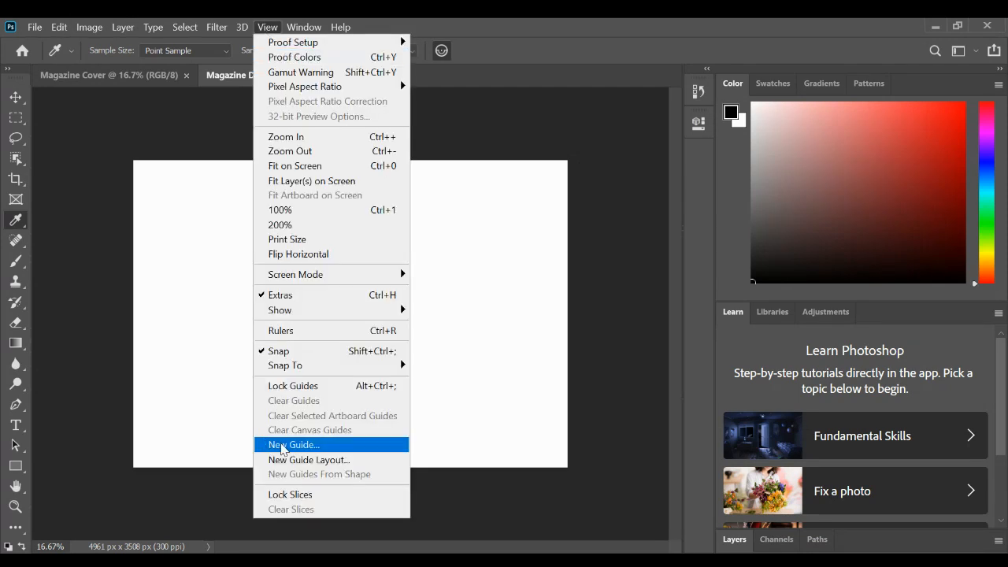
# Place a vertical guide at 210 mm to mark the centre fold of the spread
pyautogui.click(295, 444)
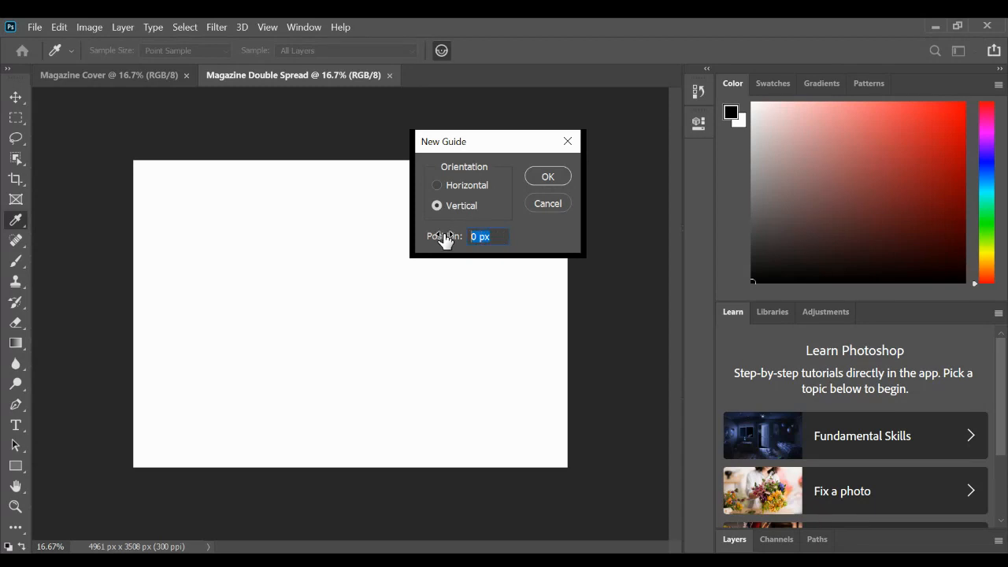
pyautogui.write('210mm')
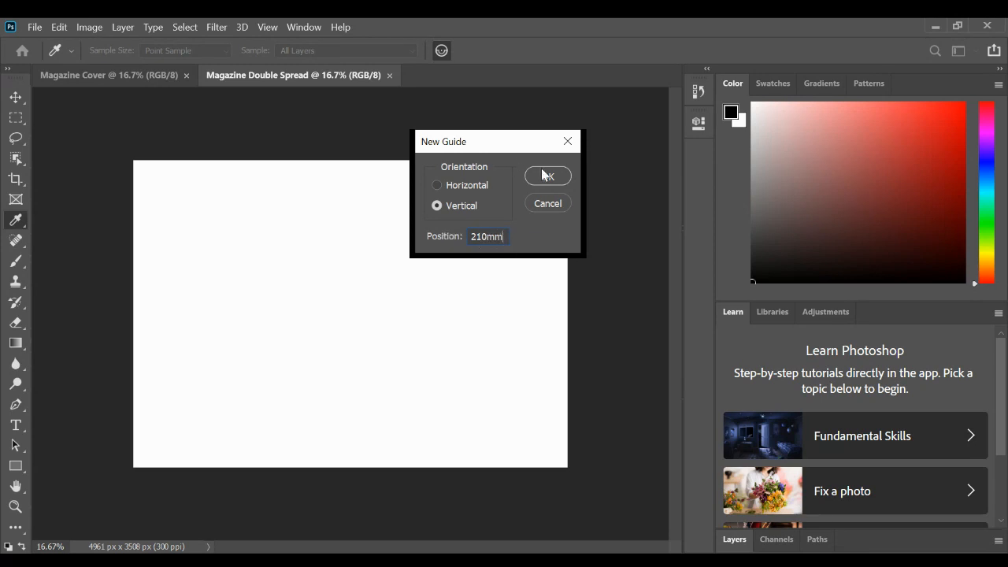
pyautogui.click(549, 174)
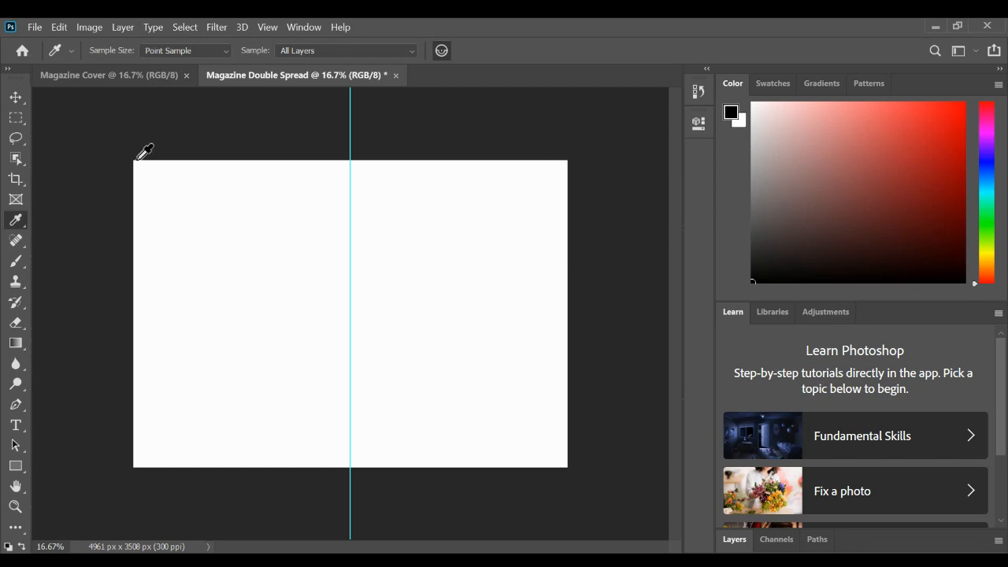
pyautogui.moveTo(345, 476)
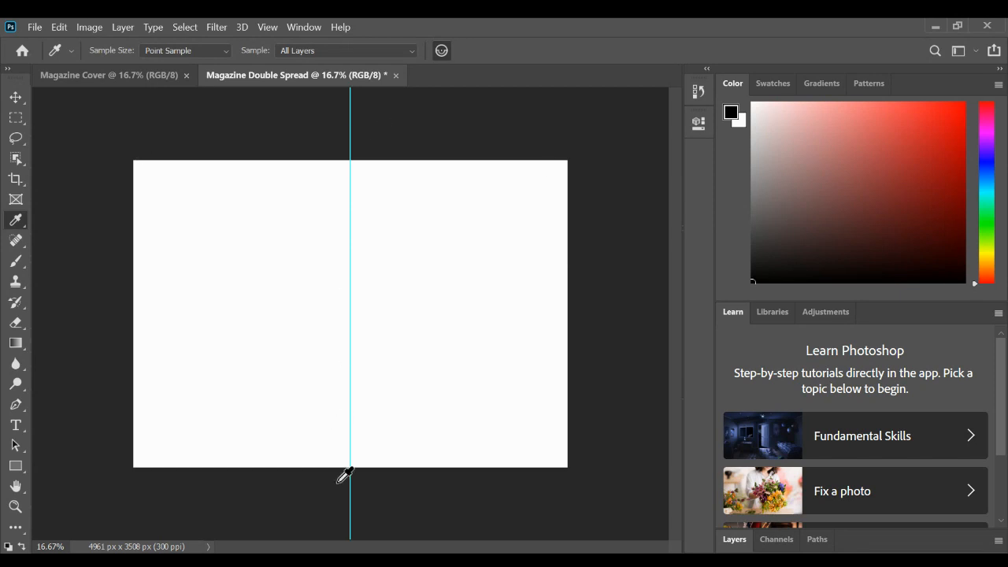
pyautogui.moveTo(312, 284)
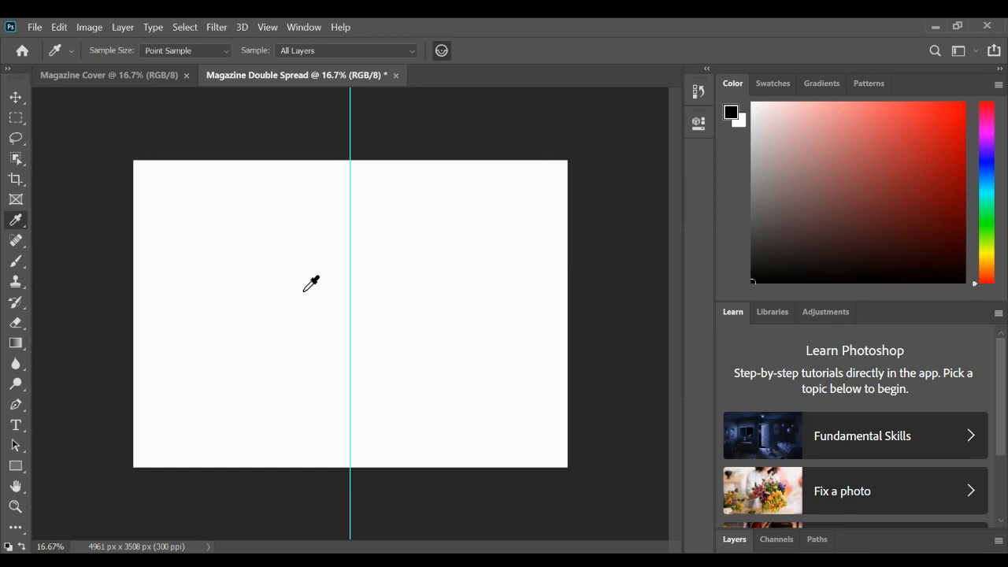